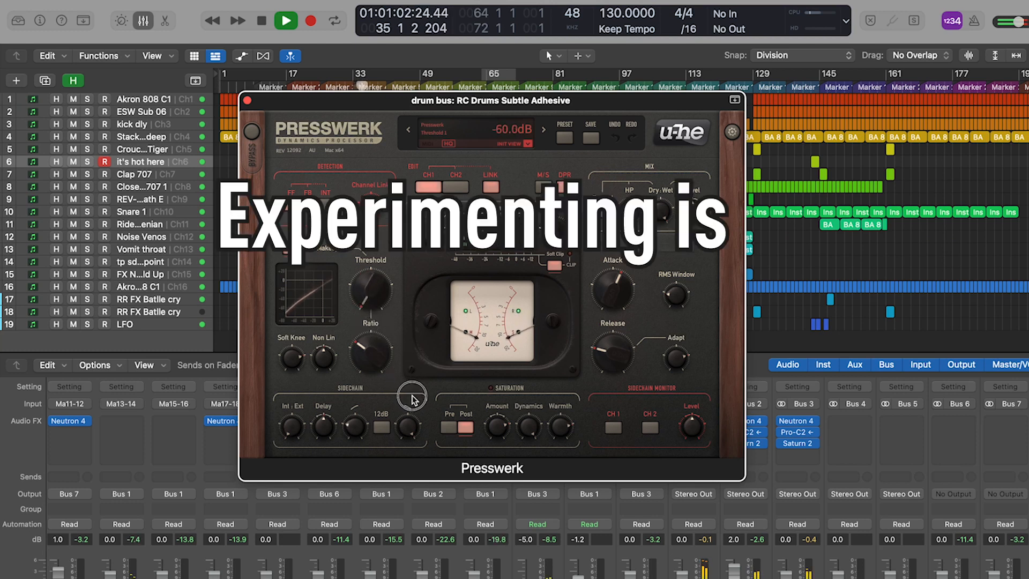
Start a new project from the File menu for the Concussion reference mixdown
left_click(141, 14)
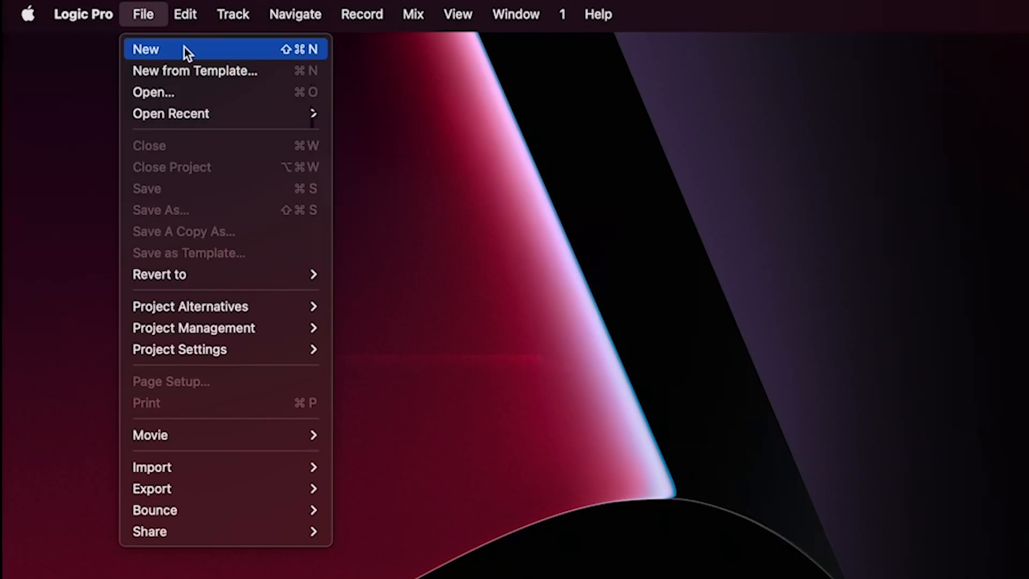
left_click(146, 49)
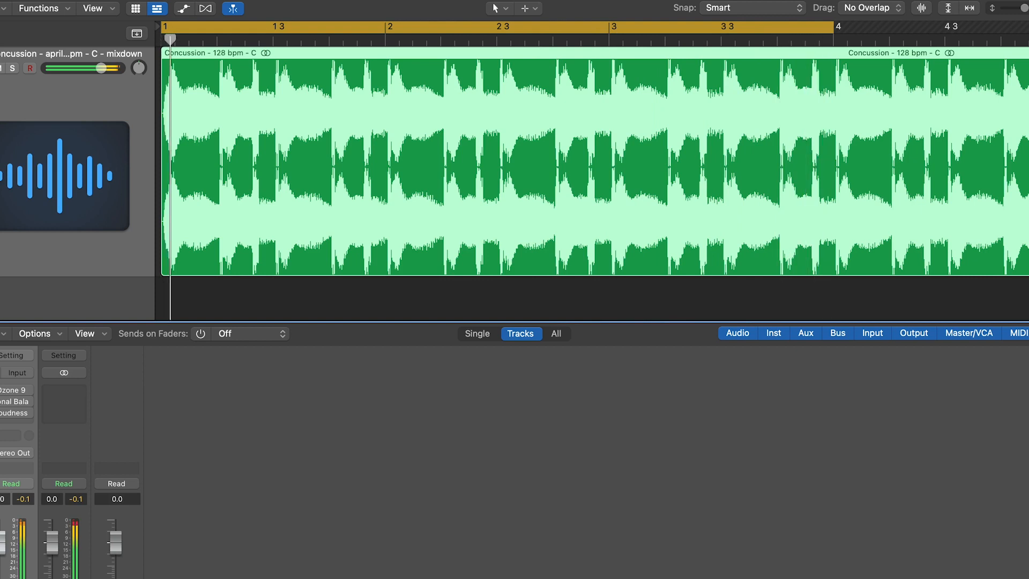
Leave the reference project and bring back the main song's mixer
left_click(408, 25)
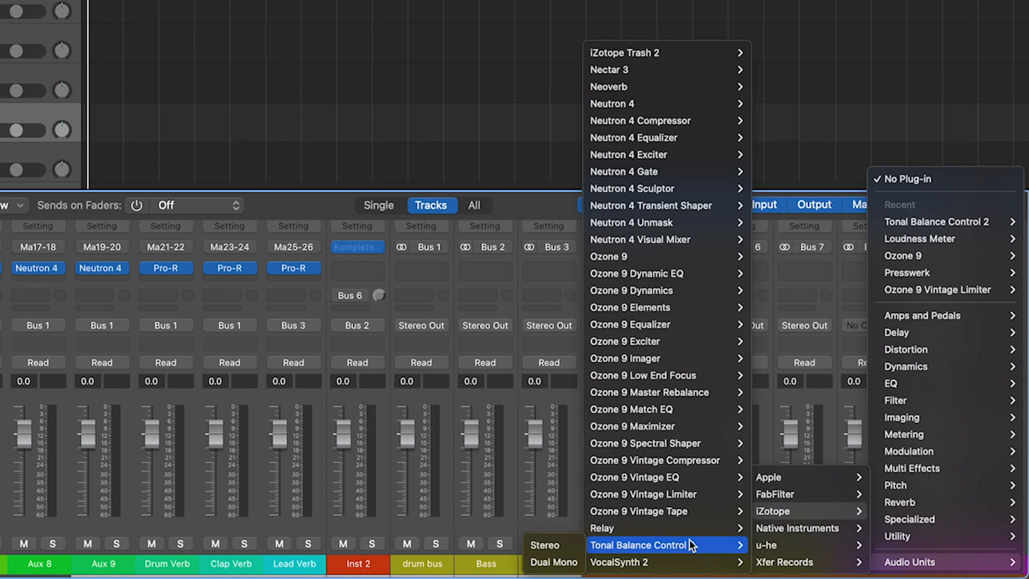
Insert iZotope Tonal Balance Control (Stereo) on the Stereo Out channel
left_click(637, 544)
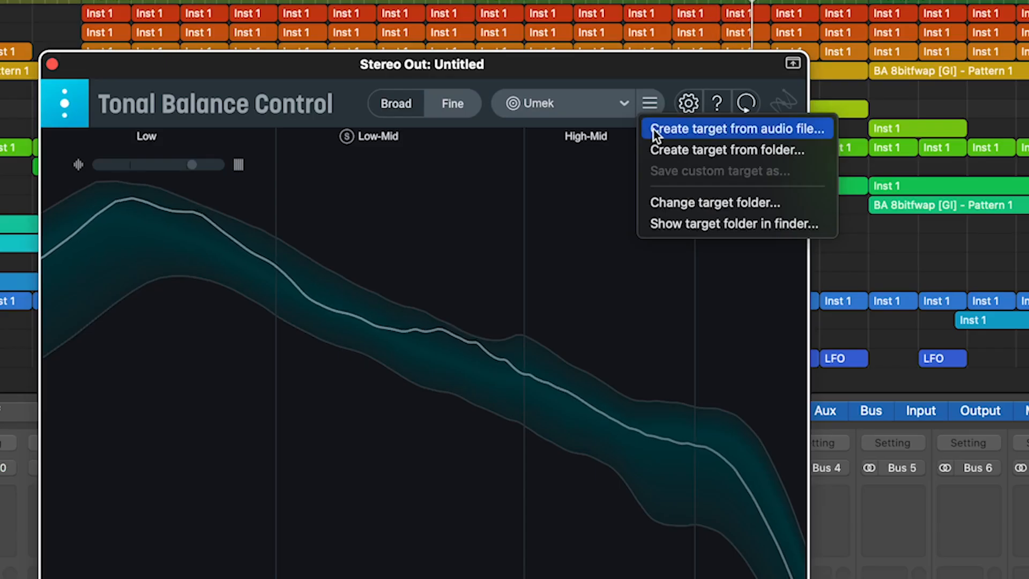
Create and save a custom 'Joseph Capriati' target curve from the reference audio file
left_click(738, 129)
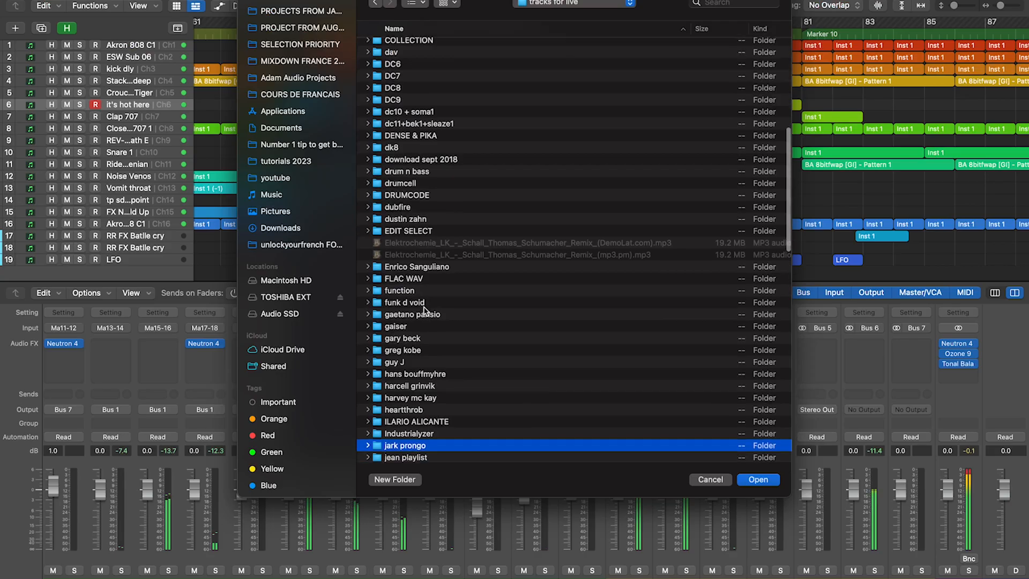
scroll("down", 3)
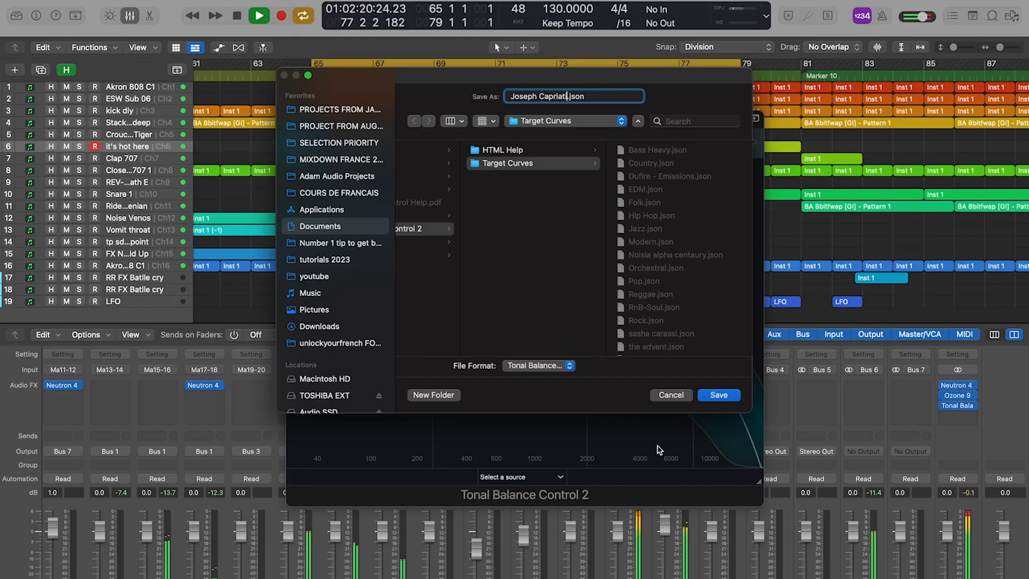
left_click(719, 395)
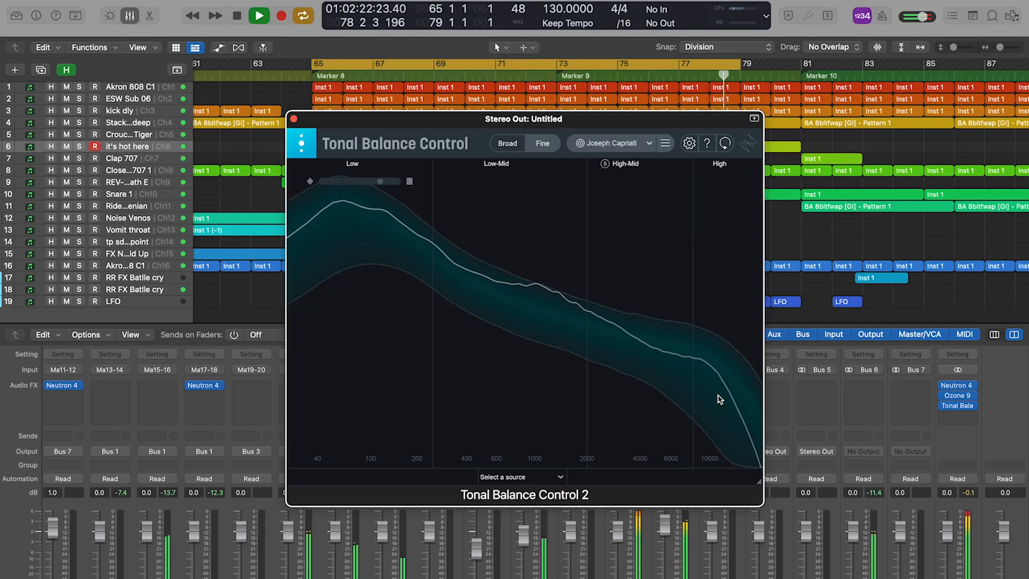
left_click(506, 143)
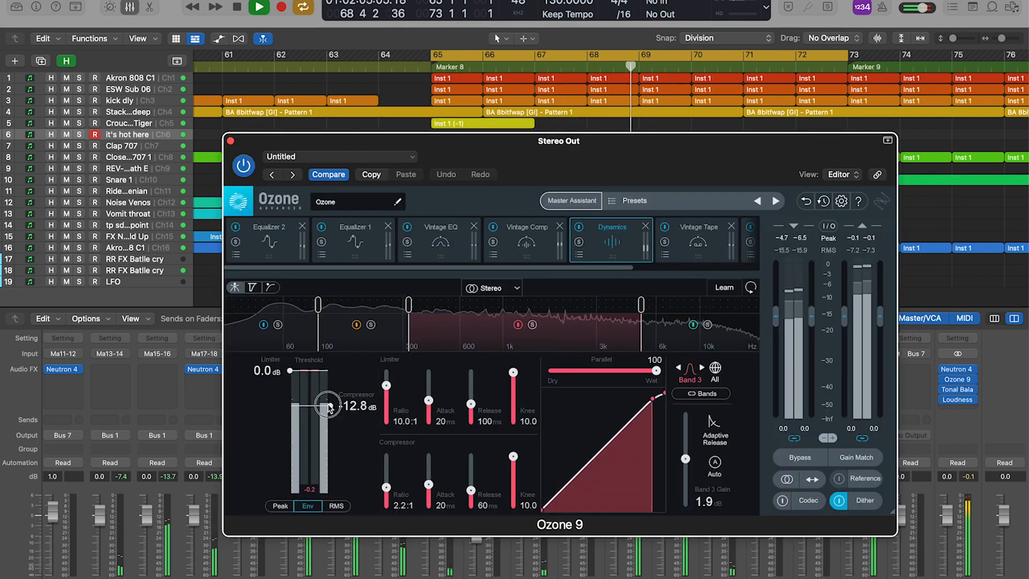
Lower the Ozone 9 Dynamics thresholds on bands 3 and 4 to about -22 dB
left_click_drag(327, 405, 327, 427)
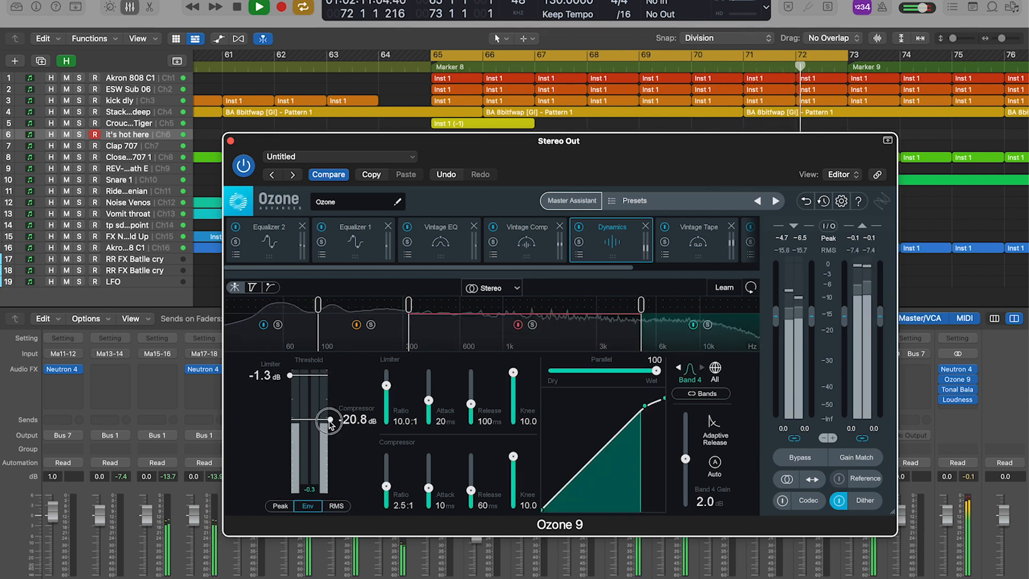
left_click_drag(329, 421, 332, 446)
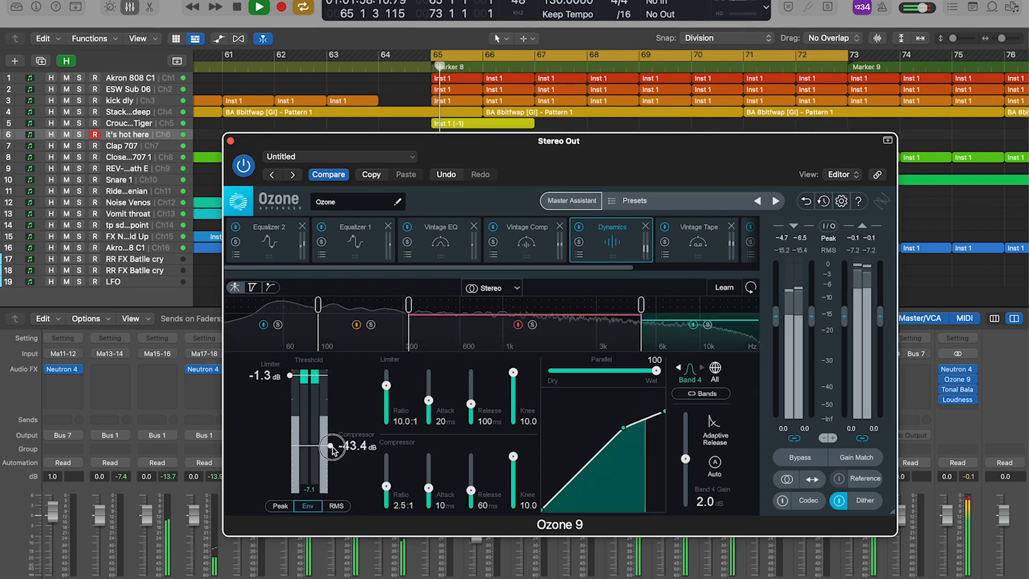
left_click_drag(332, 446, 332, 421)
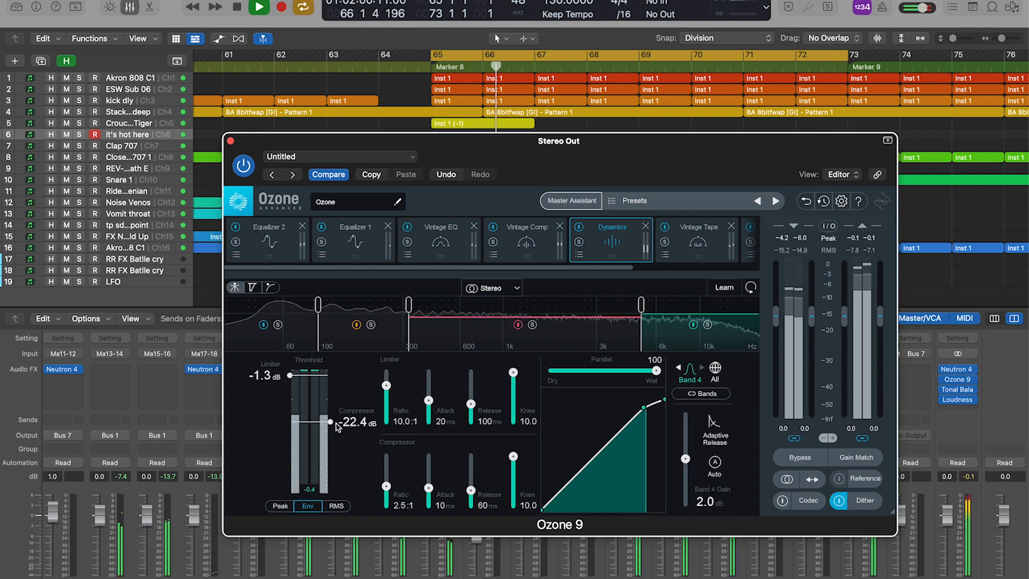